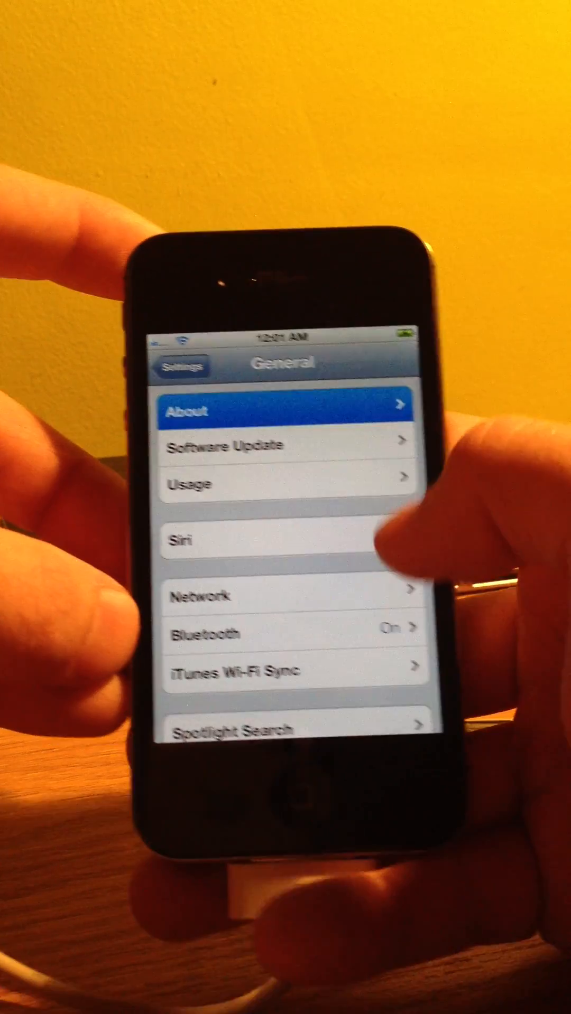
- View the phone's About details in Settings, then switch over to Cydia's Home screen
{"action": "left_click", "coordinate": [284, 410]}
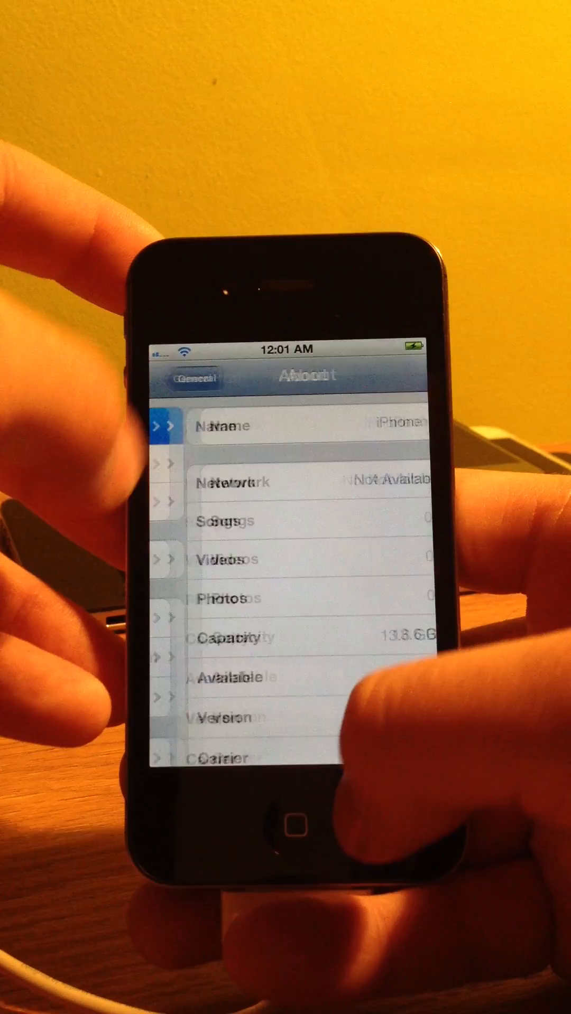
{"action": "left_click", "coordinate": [297, 840]}
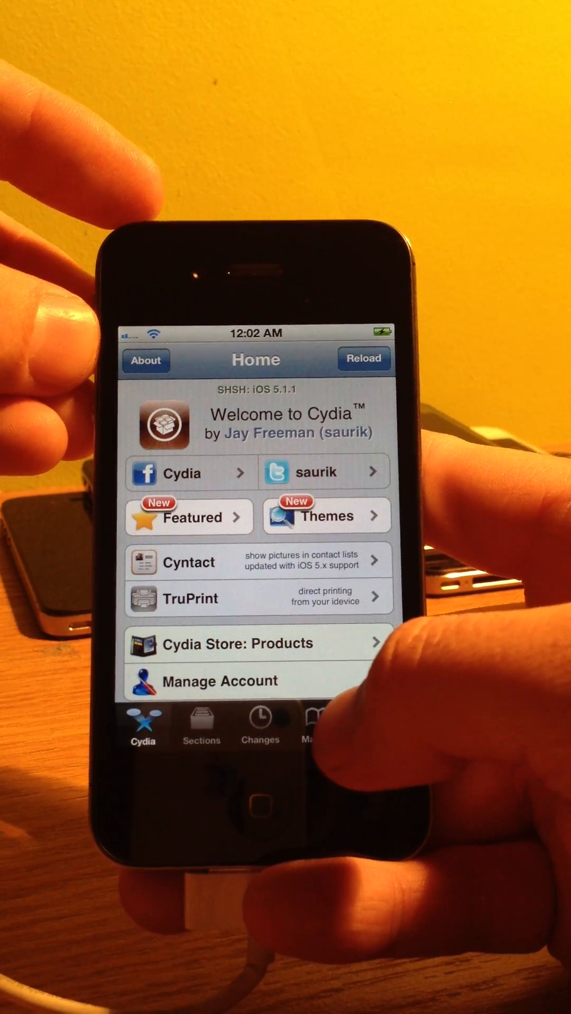
- Show Cydia's Sources list with BigBoss, ModMyi.com and ZodTTD & MacCiti repositories
{"action": "left_click", "coordinate": [311, 724]}
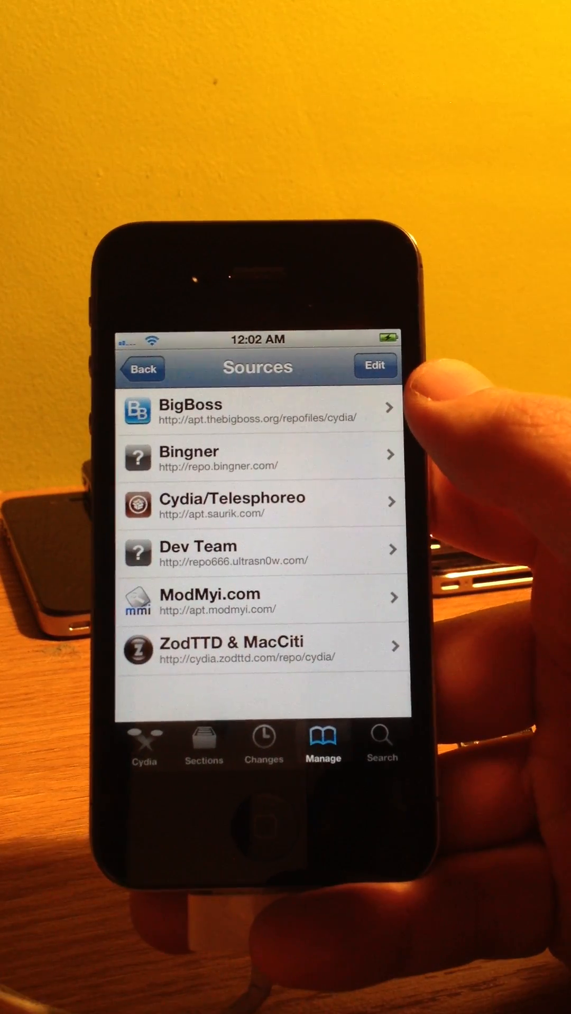
{"action": "left_click", "coordinate": [374, 367]}
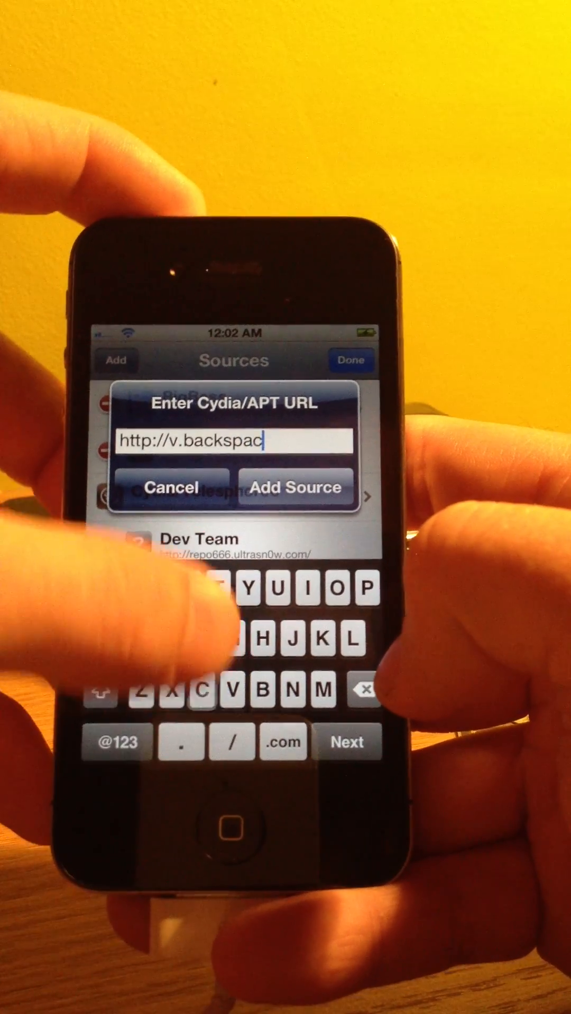
{"action": "type", "text": "e.jp"}
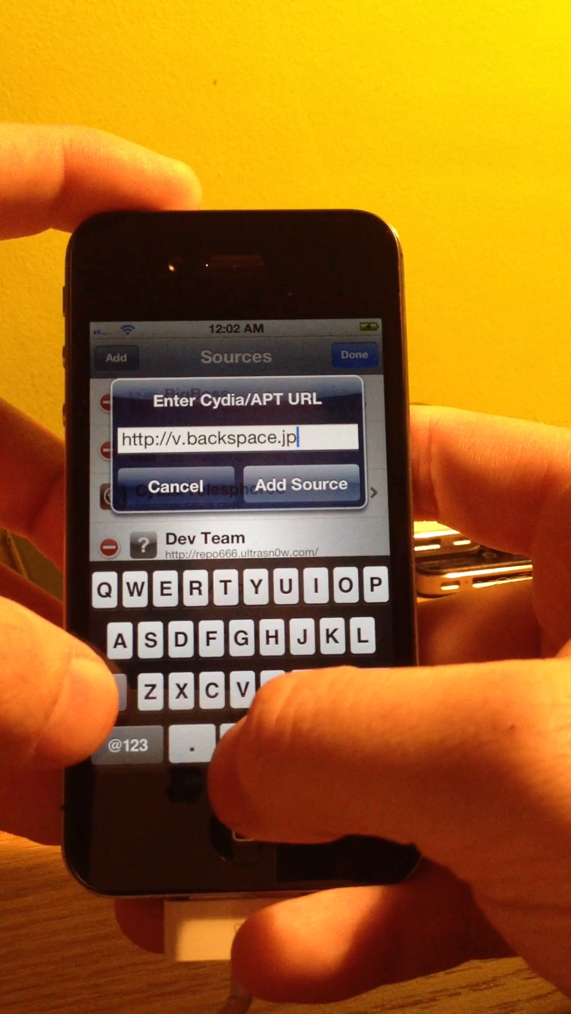
{"action": "type", "text": "/"}
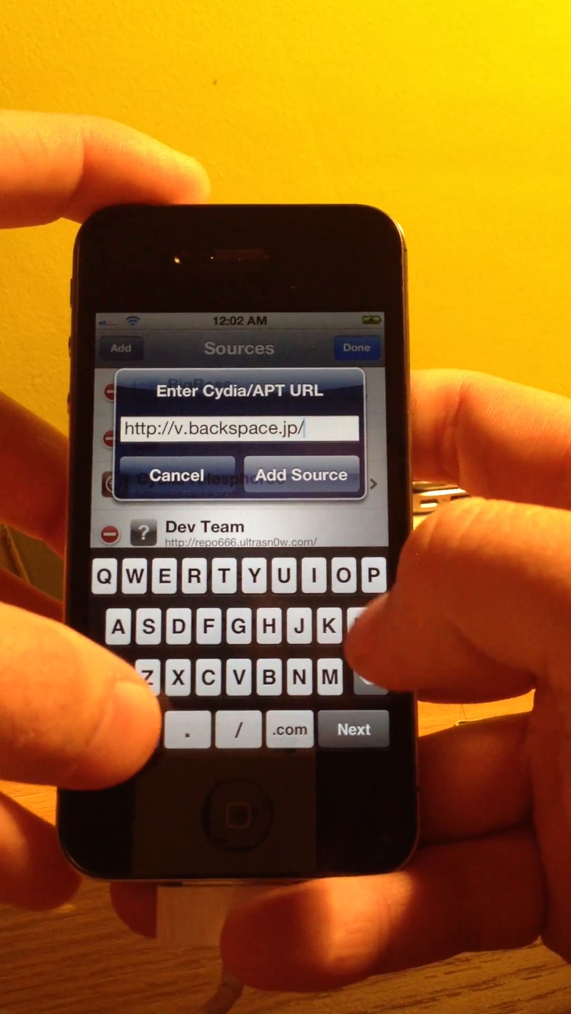
{"action": "type", "text": "repo"}
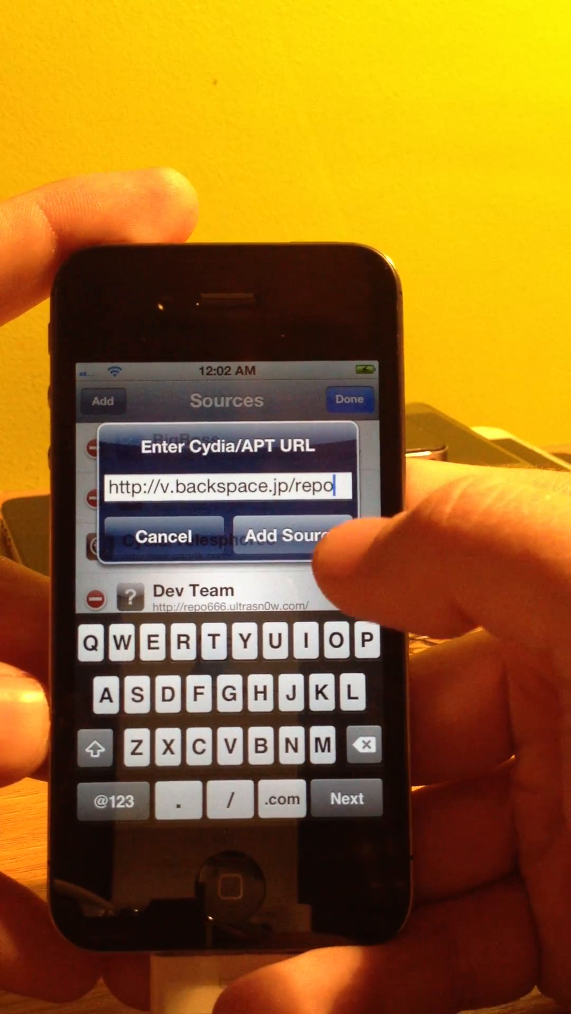
{"action": "left_click", "coordinate": [291, 537]}
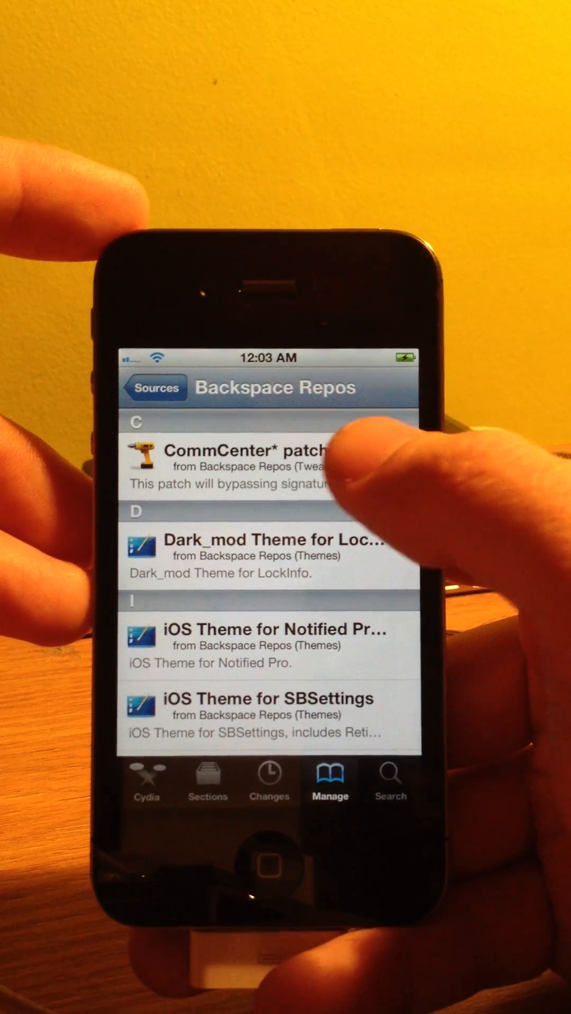
- Install the CommCenter patch for iOS 5 (5.1.1r1) and return to the Backspace Repos list
{"action": "left_click", "coordinate": [259, 466]}
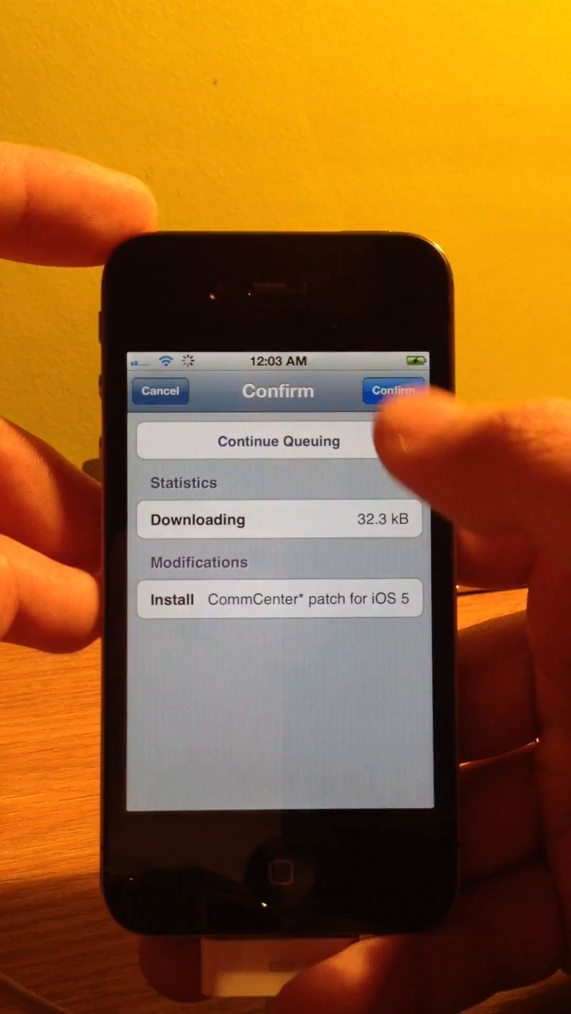
{"action": "left_click", "coordinate": [393, 391]}
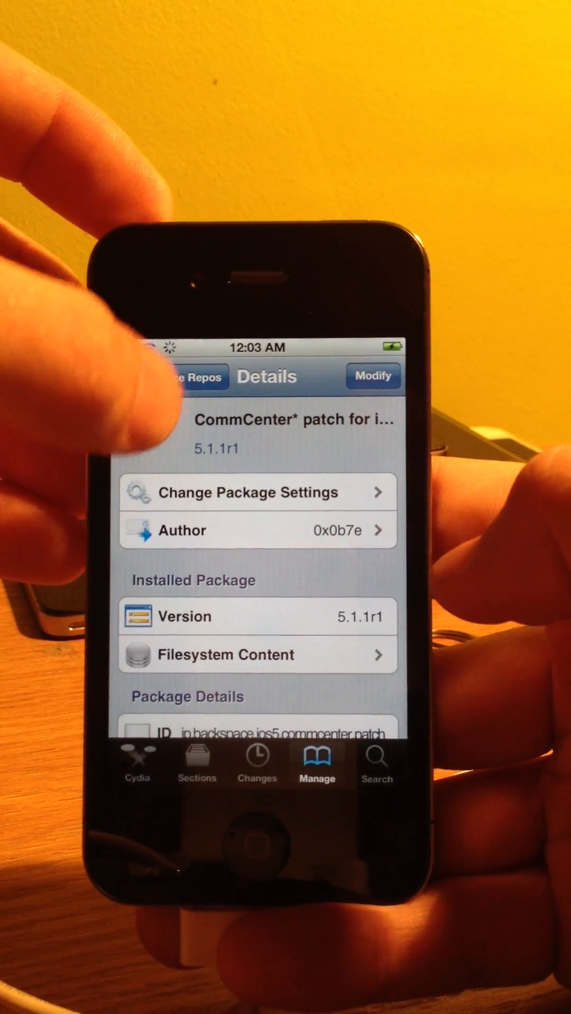
{"action": "left_click", "coordinate": [198, 376]}
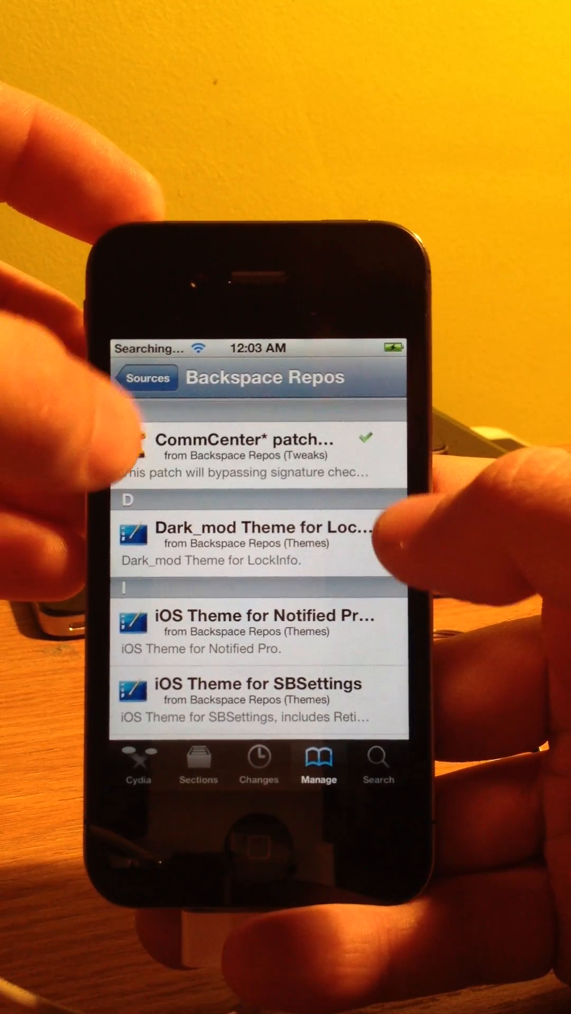
{"action": "left_click", "coordinate": [147, 378]}
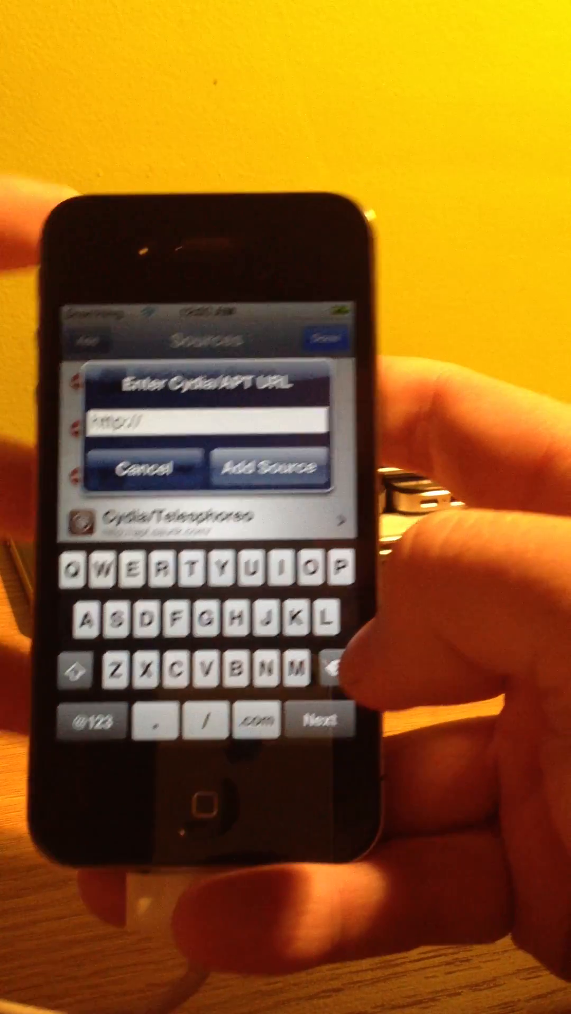
{"action": "type", "text": "i"}
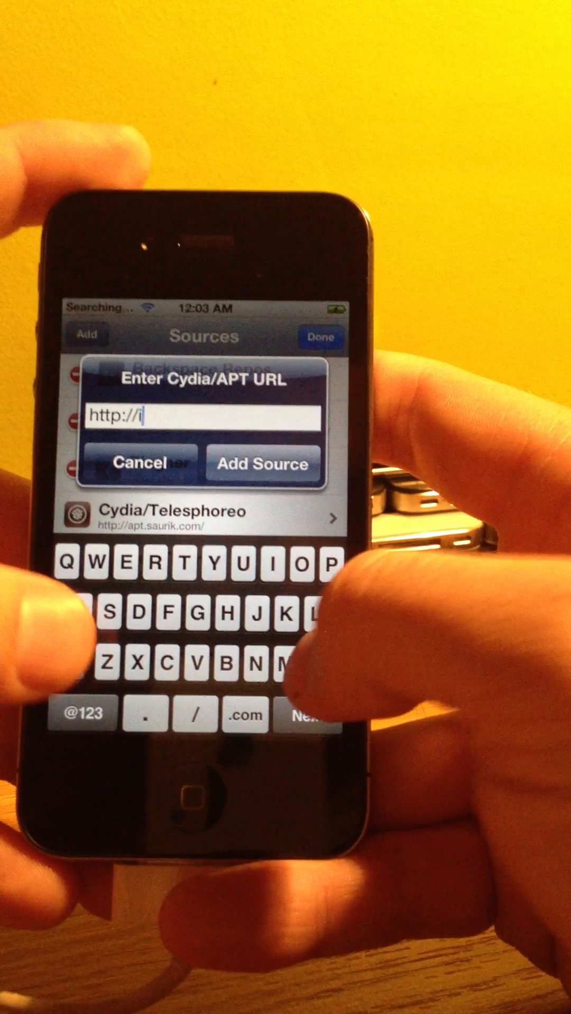
{"action": "type", "text": "w"}
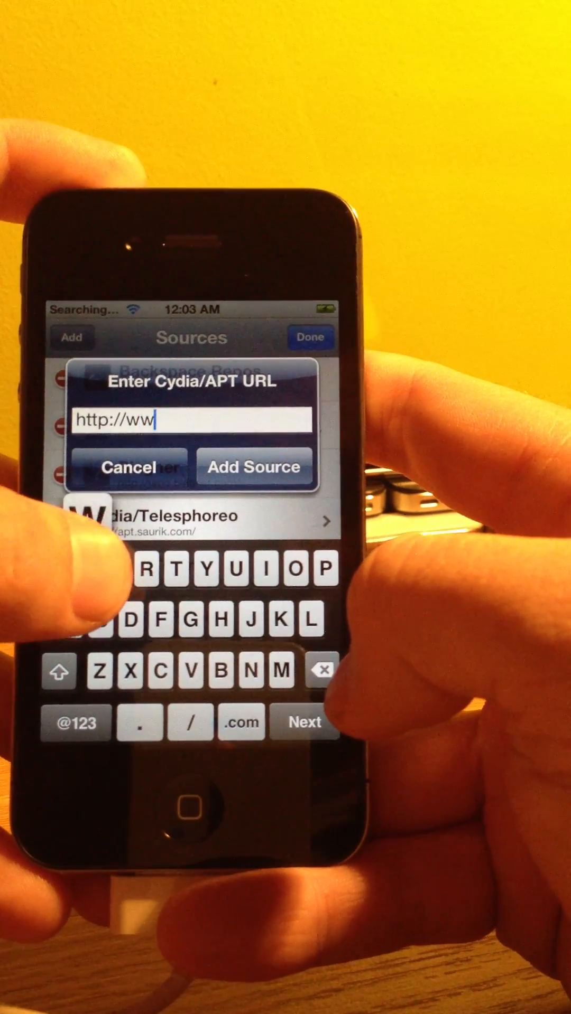
{"action": "type", "text": "w.iglive"}
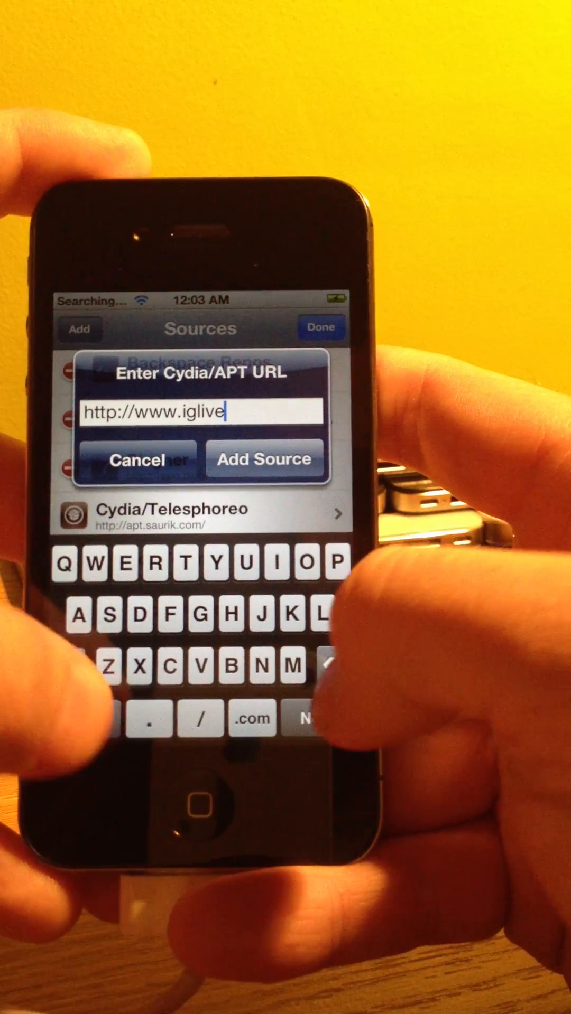
{"action": "type", "text": "cn/"}
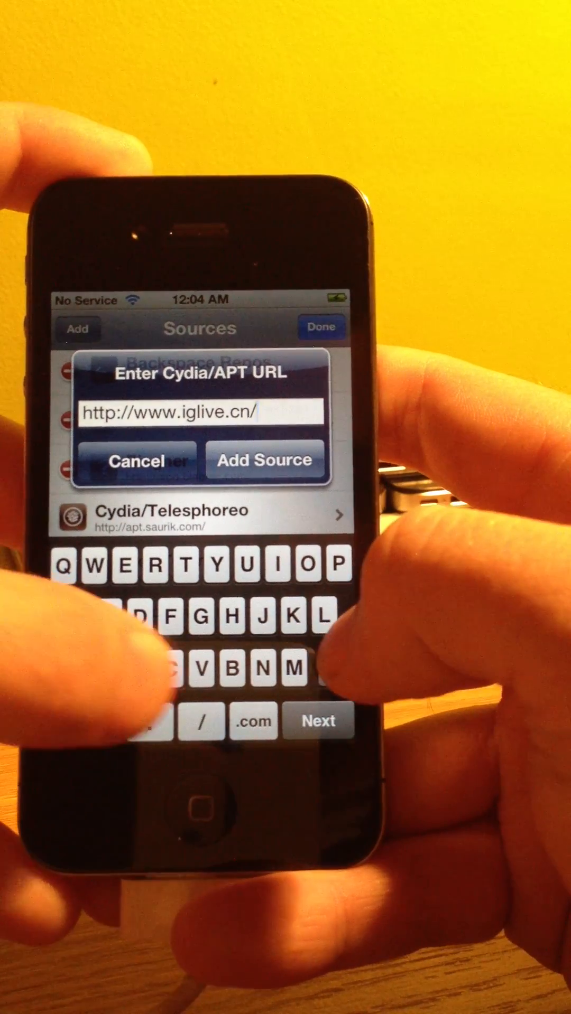
{"action": "type", "text": "cud"}
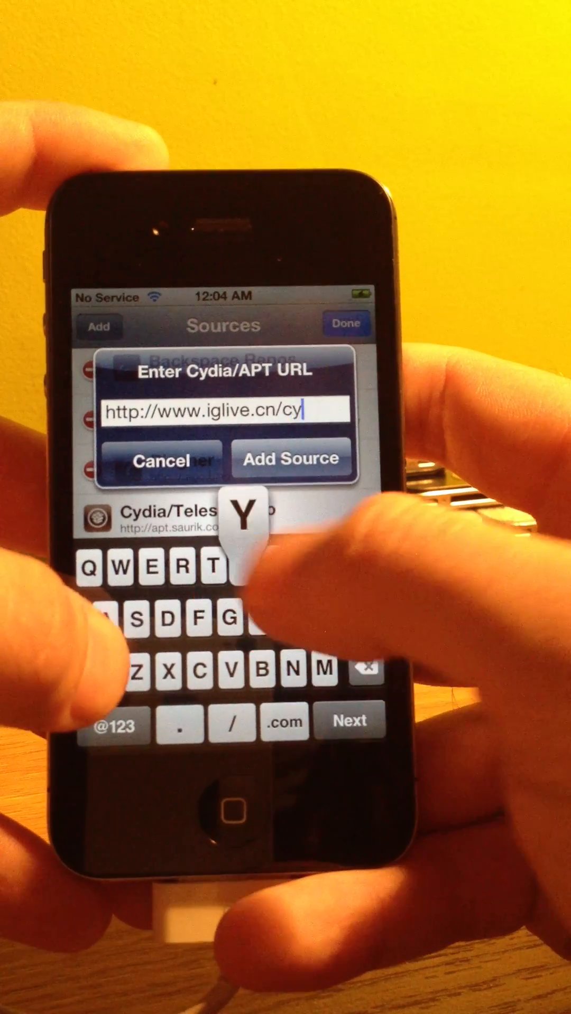
{"action": "type", "text": "dia"}
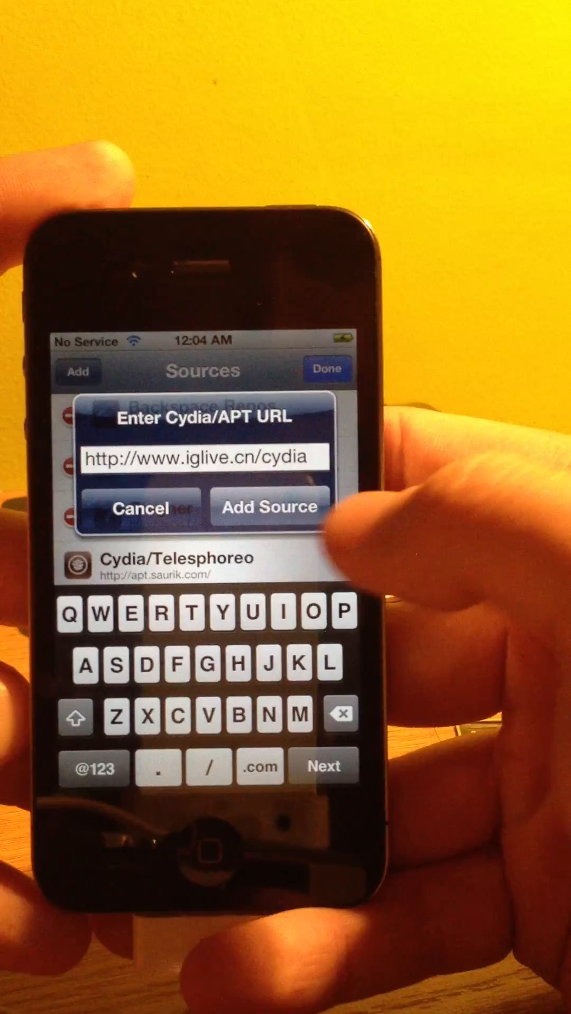
{"action": "left_click", "coordinate": [270, 506]}
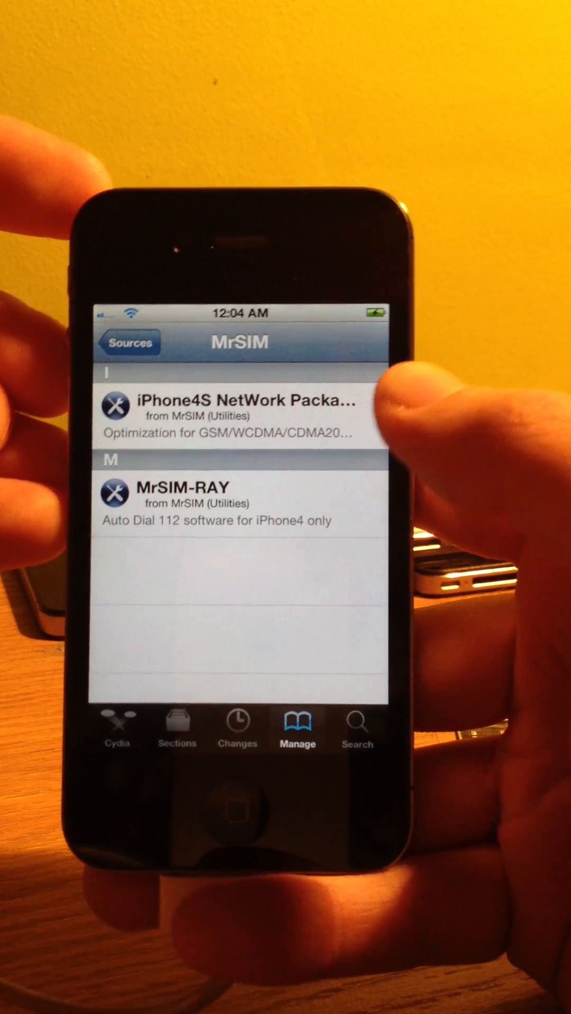
- Begin installing the 15.9 kB iPhone4S Network Package from the MrSIM source
{"action": "left_click", "coordinate": [246, 420]}
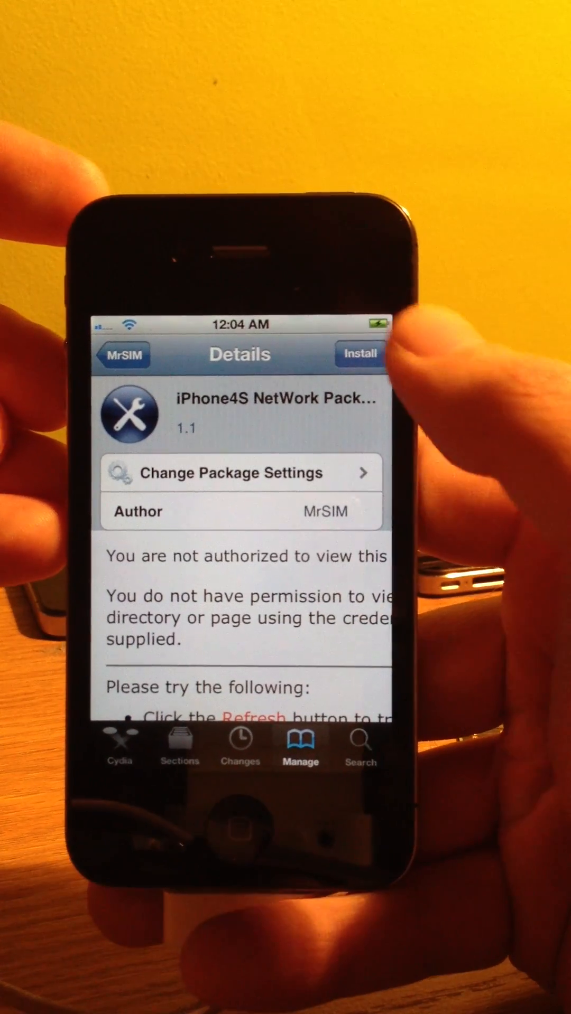
{"action": "left_click", "coordinate": [359, 354]}
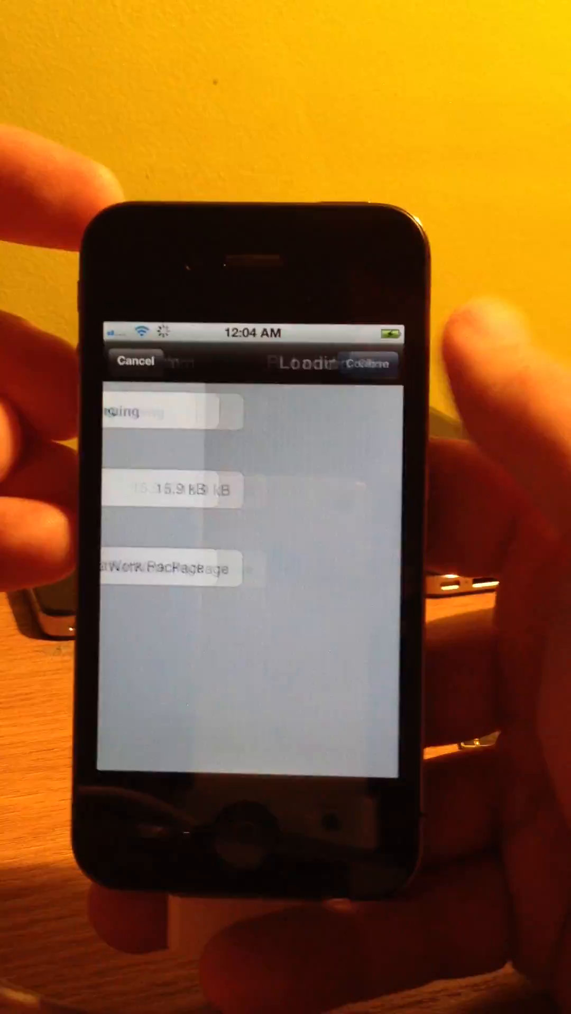